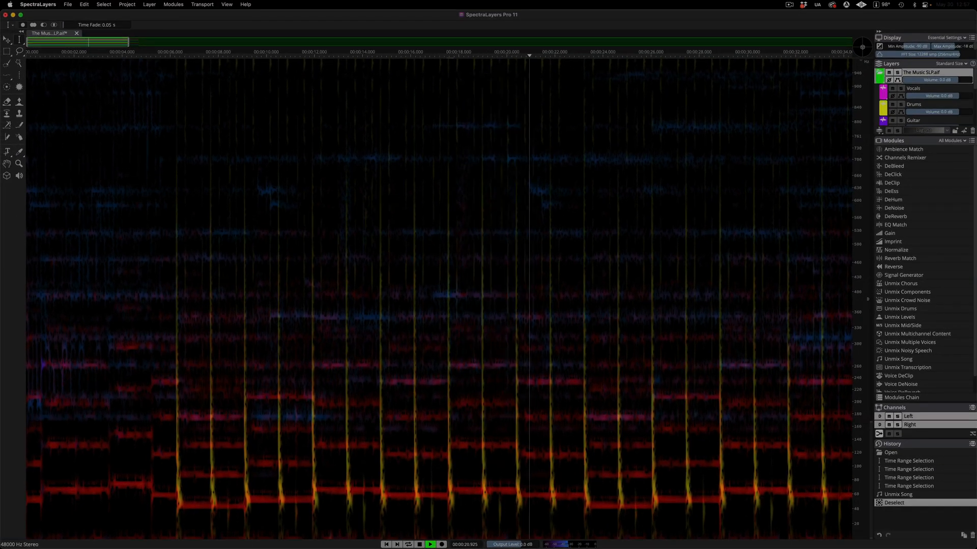
# - Browse the Modules menu, then launch Unmix Song from the Modules panel
pyautogui.click(173, 5)
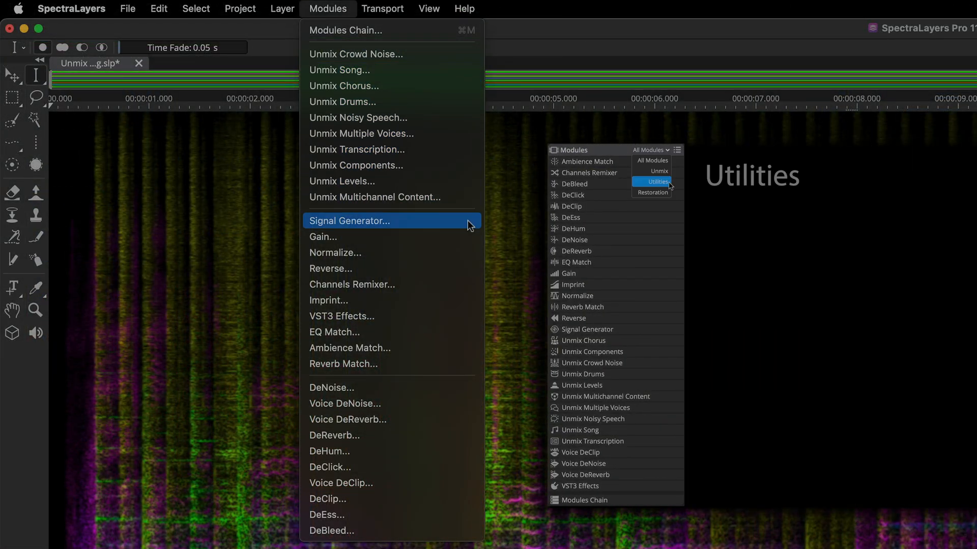
pyautogui.moveTo(349, 348)
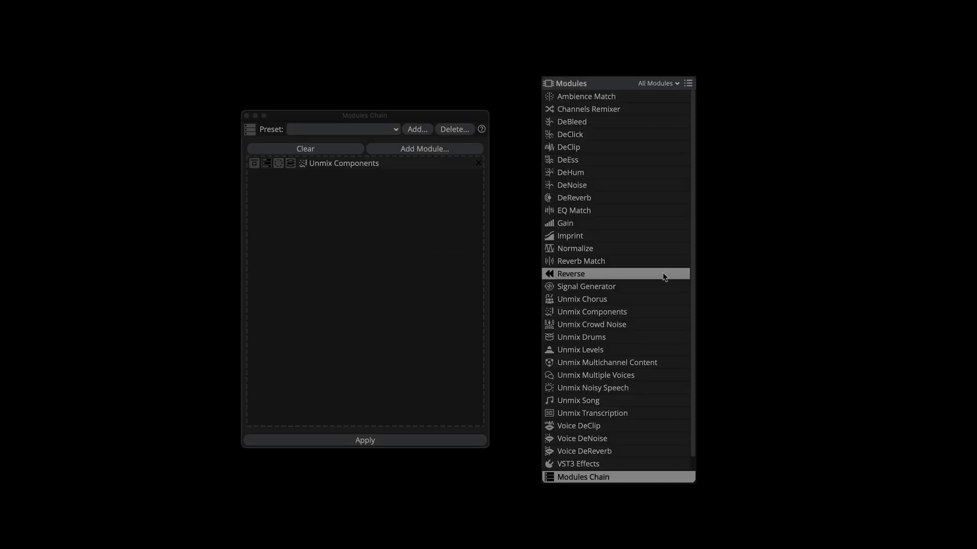
pyautogui.doubleClick(571, 273)
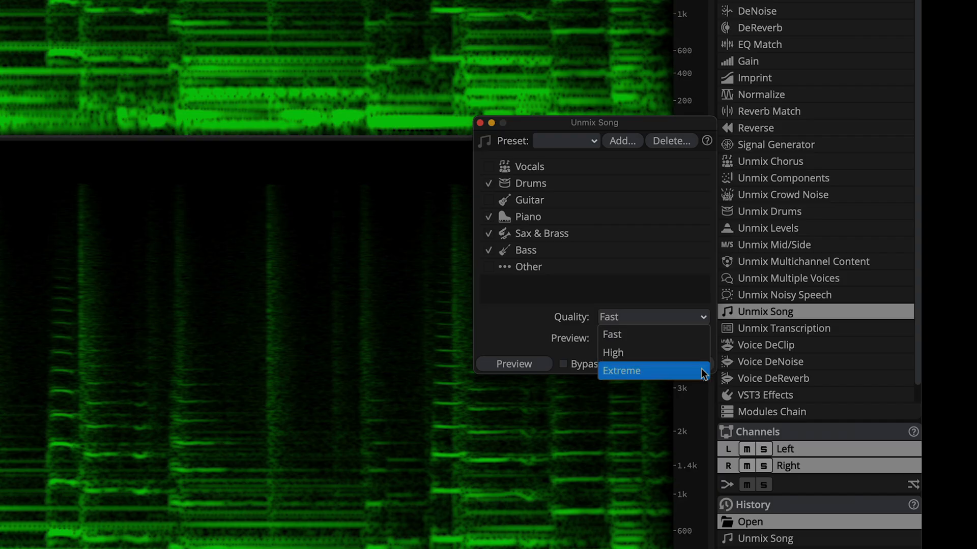
# - Choose Extreme as the Unmix Song separation quality
pyautogui.click(621, 370)
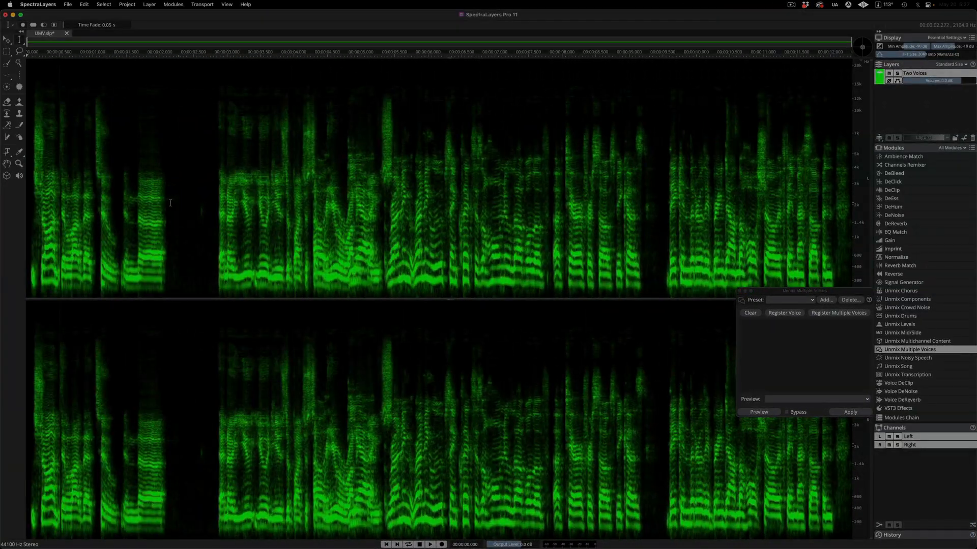
# - Register the selected speaker as a voice and save the voices as the 'Daily Podcast' preset
pyautogui.click(784, 313)
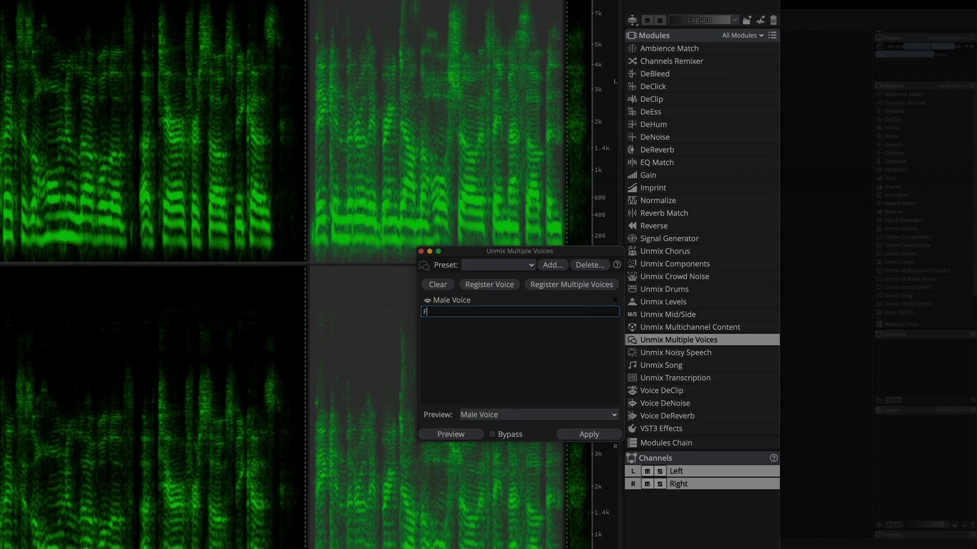
pyautogui.write('Daily Podcast')
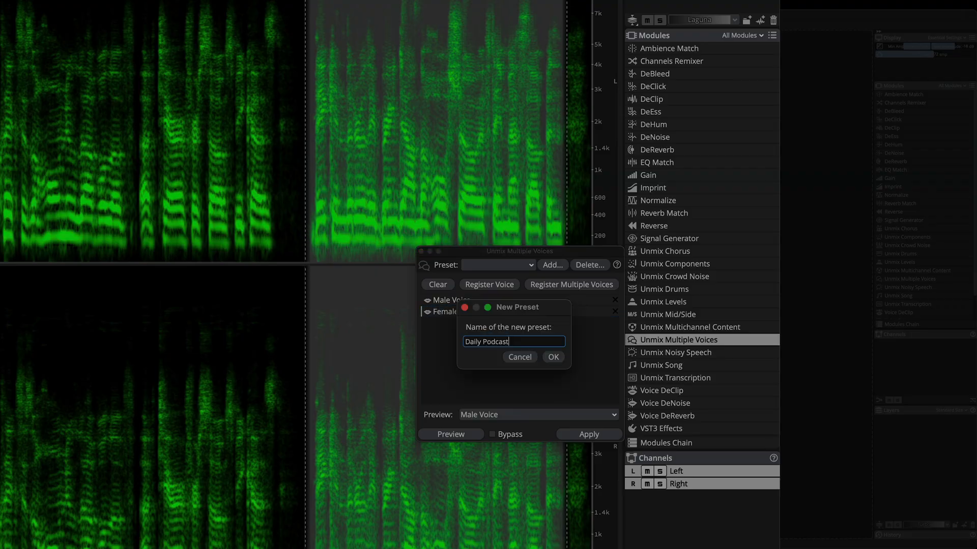
pyautogui.click(552, 357)
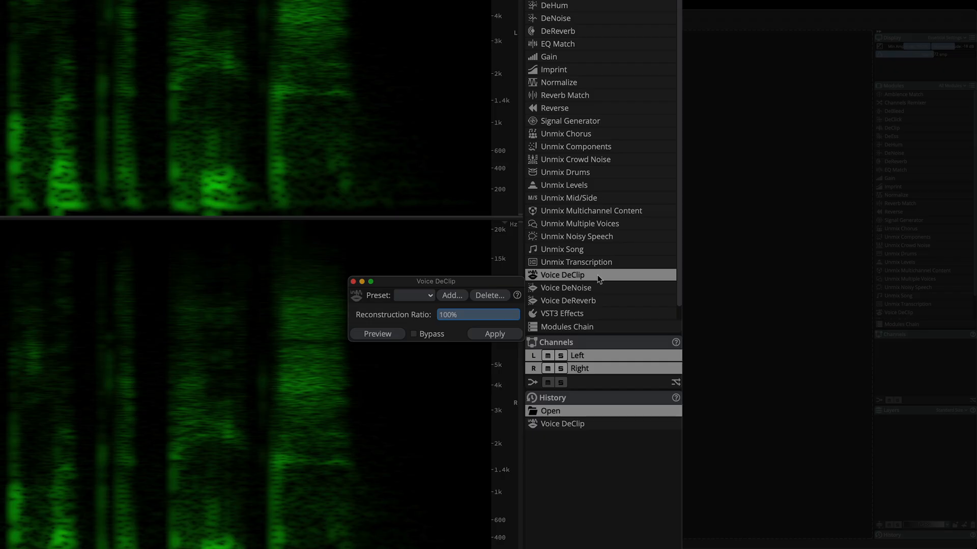
# - Apply Voice DeClip, then set Voice DeNoise background to Noise (Strong)
pyautogui.click(494, 334)
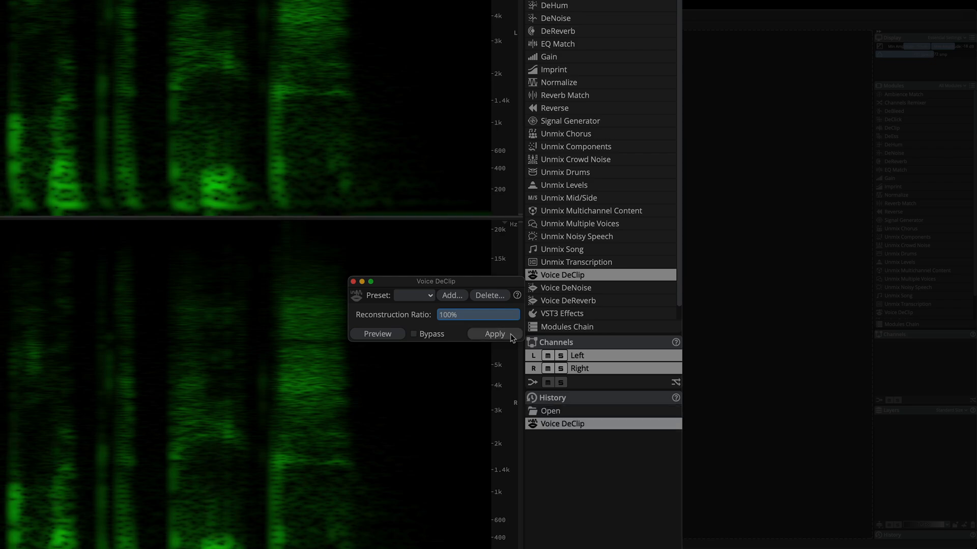
pyautogui.click(494, 334)
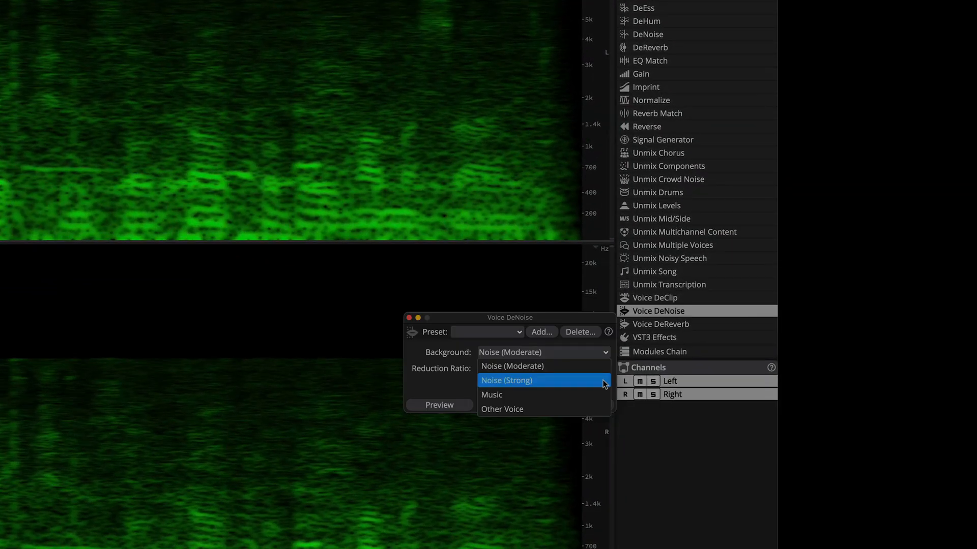
pyautogui.click(506, 380)
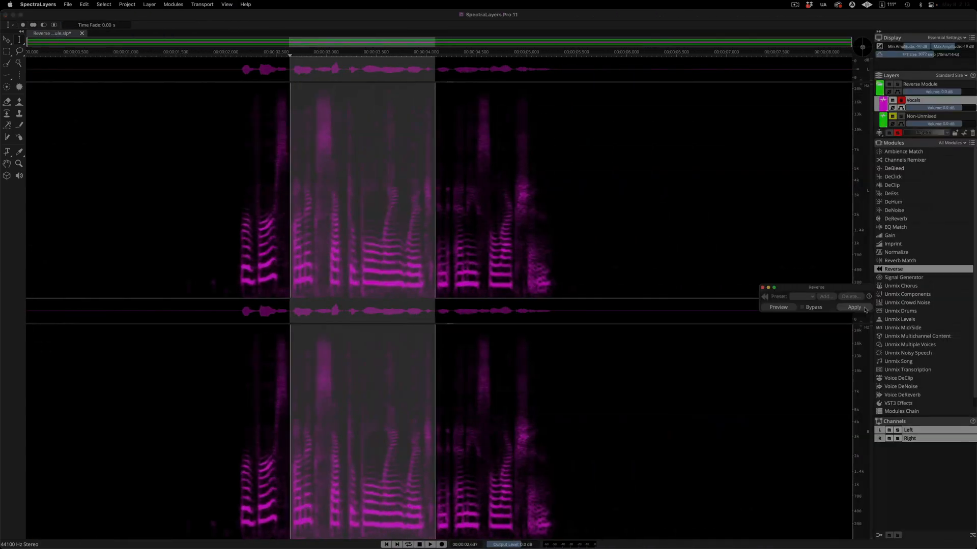
# - Apply Reverse to the selected 2–4 second stretch of the Vocals layer
pyautogui.click(854, 307)
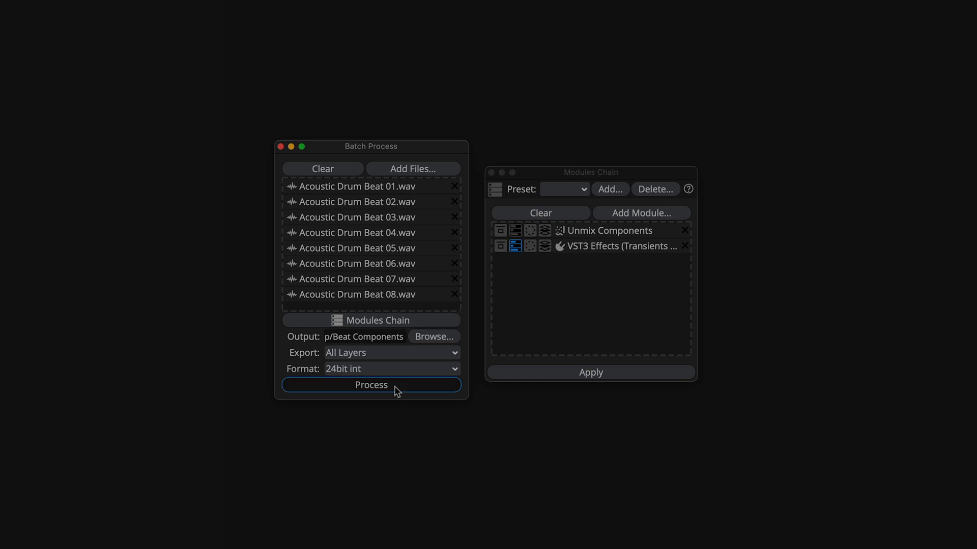
# - Start batch processing the eight Acoustic Drum Beat files through the chain
pyautogui.click(371, 384)
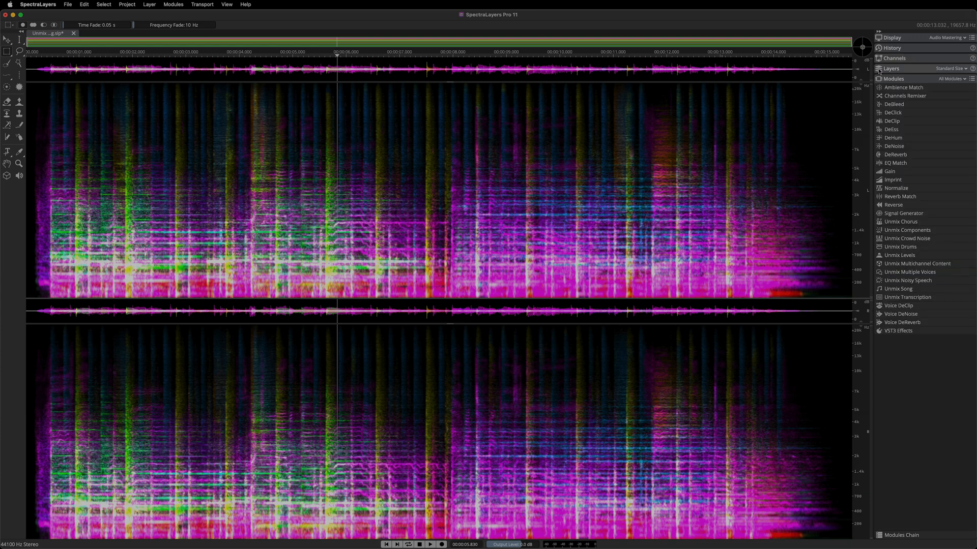
# - Collapse the Modules panel so all side panels are folded away
pyautogui.click(879, 78)
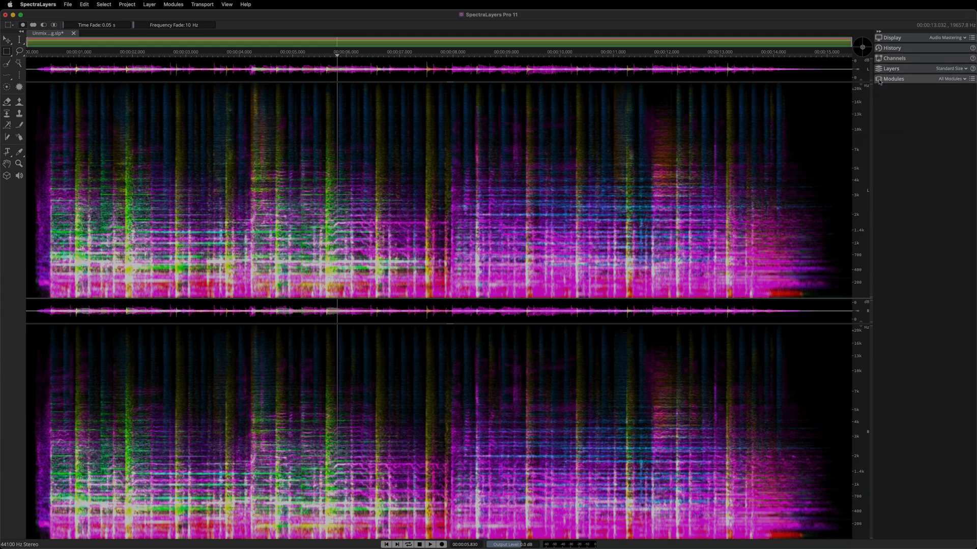